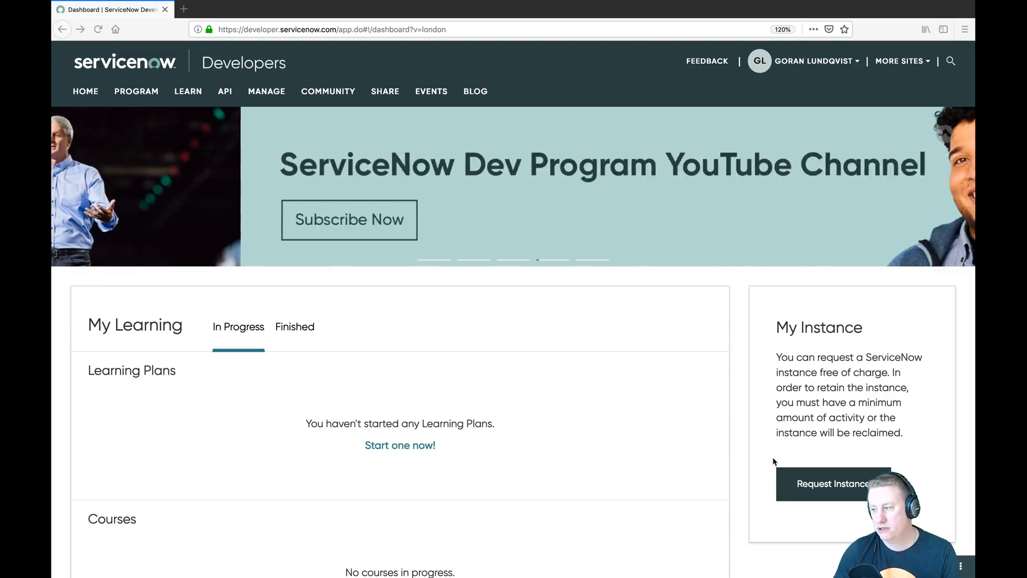
- Review the Request Instance versions, then settle on Restore Instance for dev78139's May 9th London backup
{"action": "scroll", "scroll_direction": "down", "scroll_amount": 3}
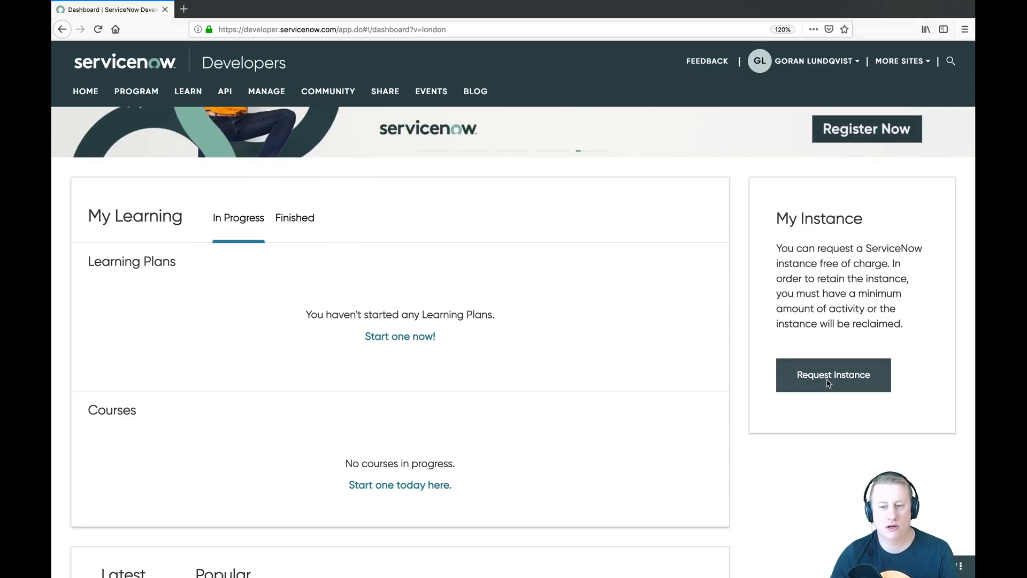
{"action": "left_click", "coordinate": [832, 374]}
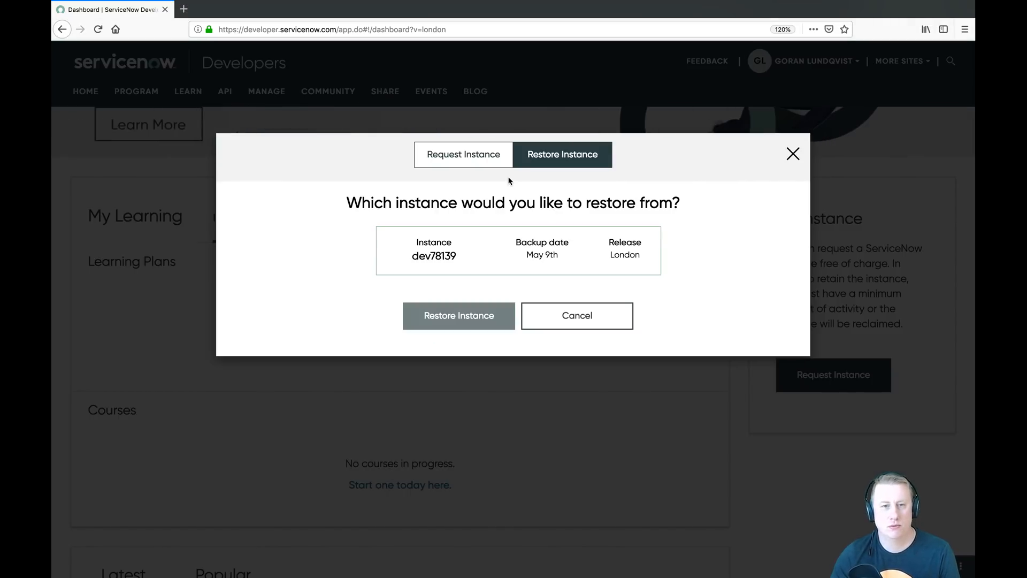
{"action": "left_click", "coordinate": [464, 154]}
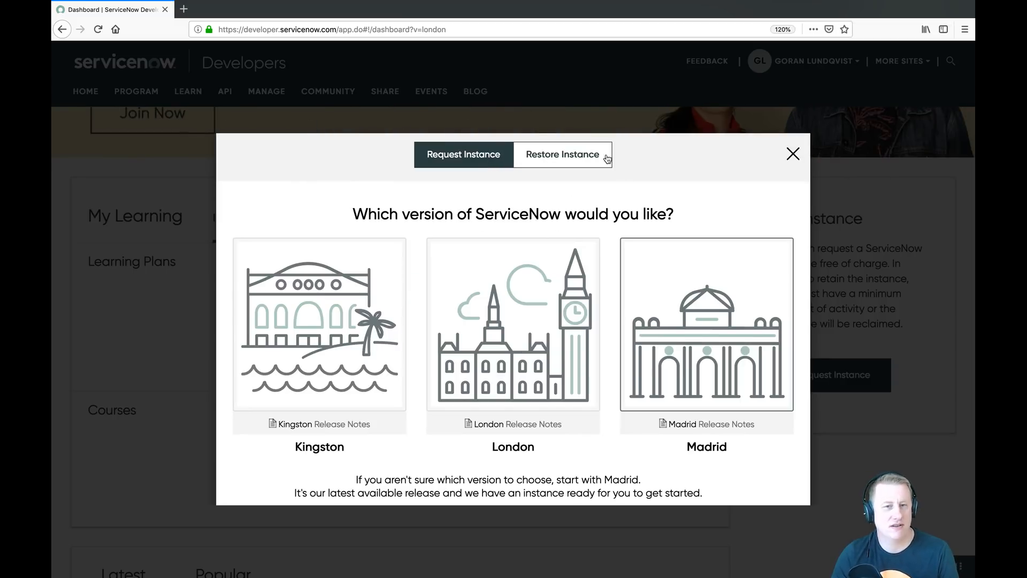
{"action": "mouse_move", "coordinate": [561, 135]}
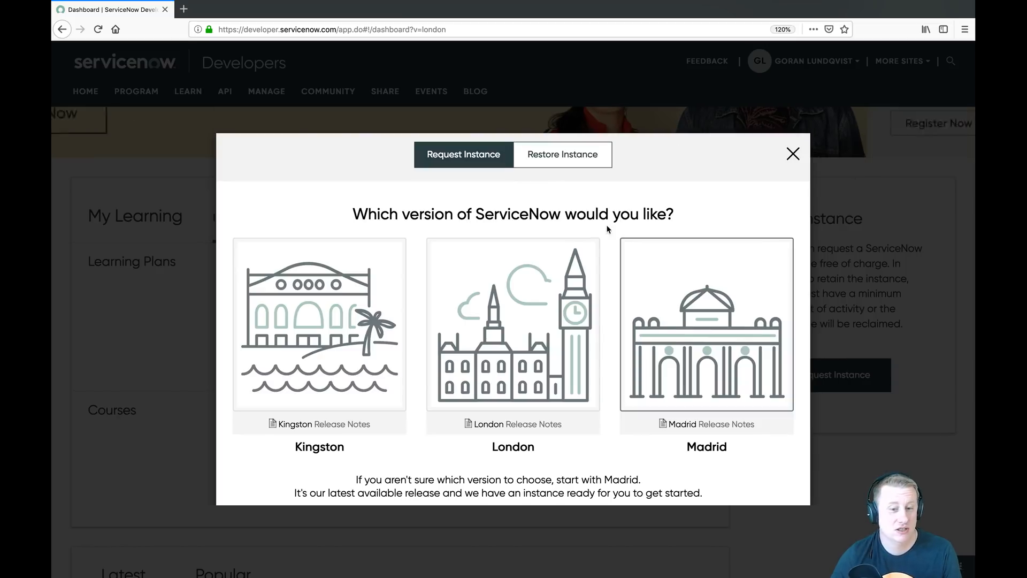
{"action": "left_click", "coordinate": [562, 155]}
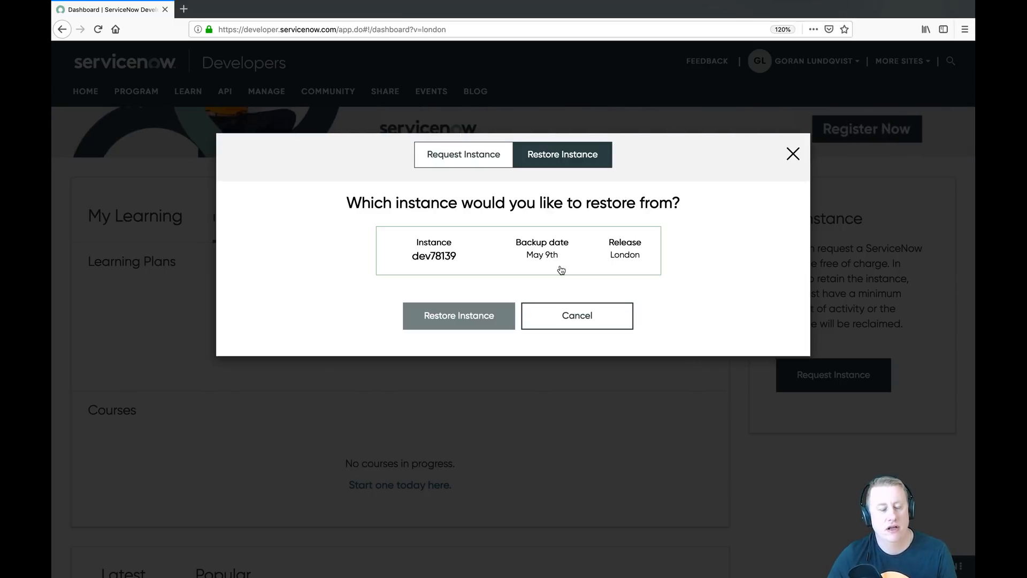
{"action": "mouse_move", "coordinate": [507, 259]}
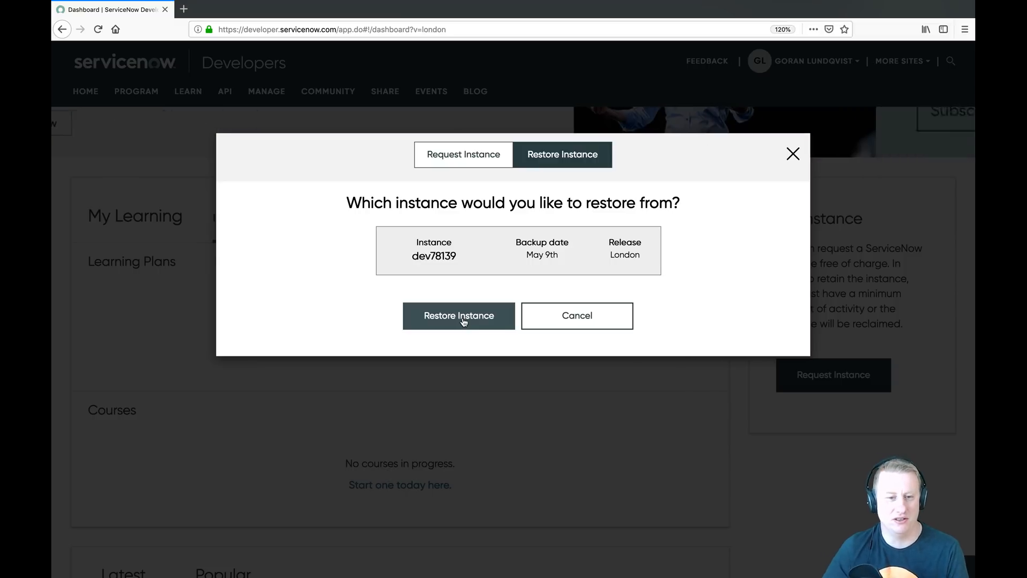
- Restore dev78139 from the May 9th backup and refresh the dashboard to see it underway
{"action": "left_click", "coordinate": [460, 315]}
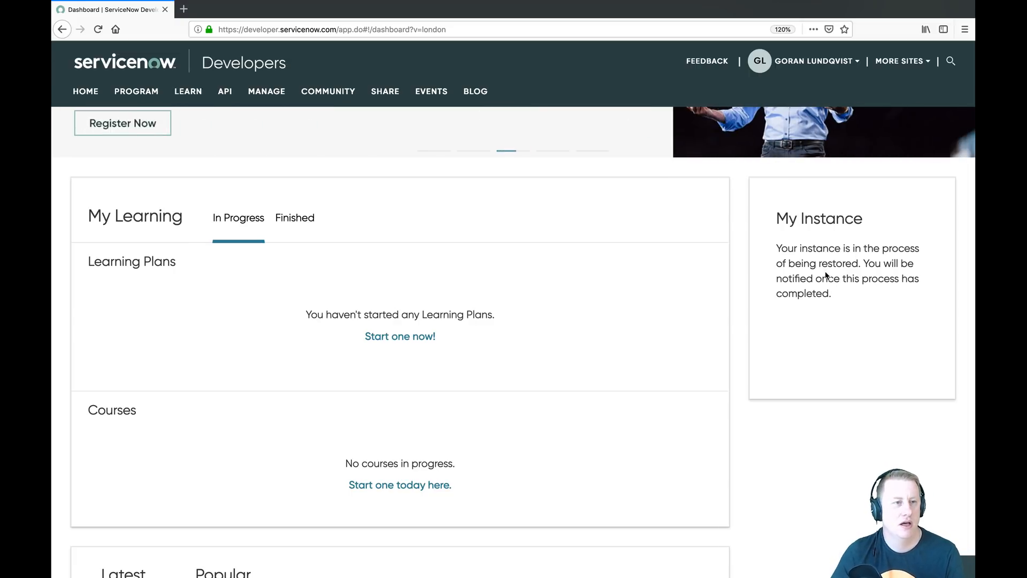
{"action": "mouse_move", "coordinate": [83, 68]}
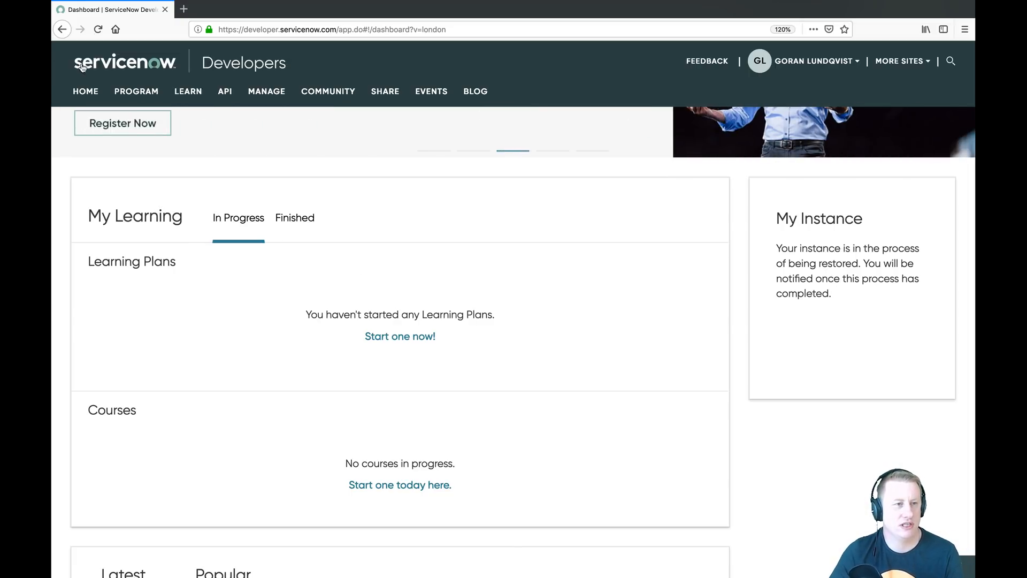
{"action": "left_click", "coordinate": [98, 30]}
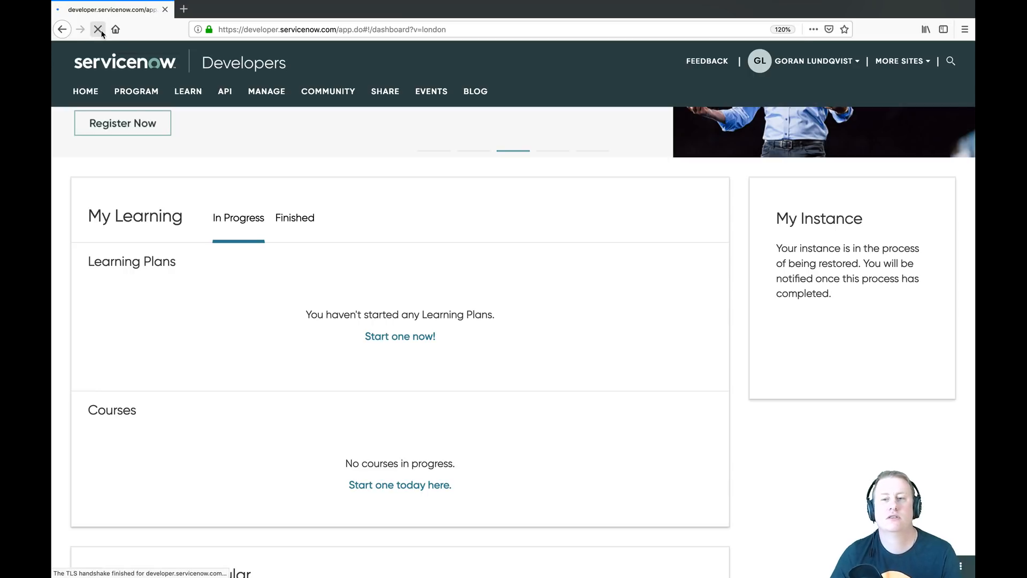
{"action": "left_click", "coordinate": [98, 29]}
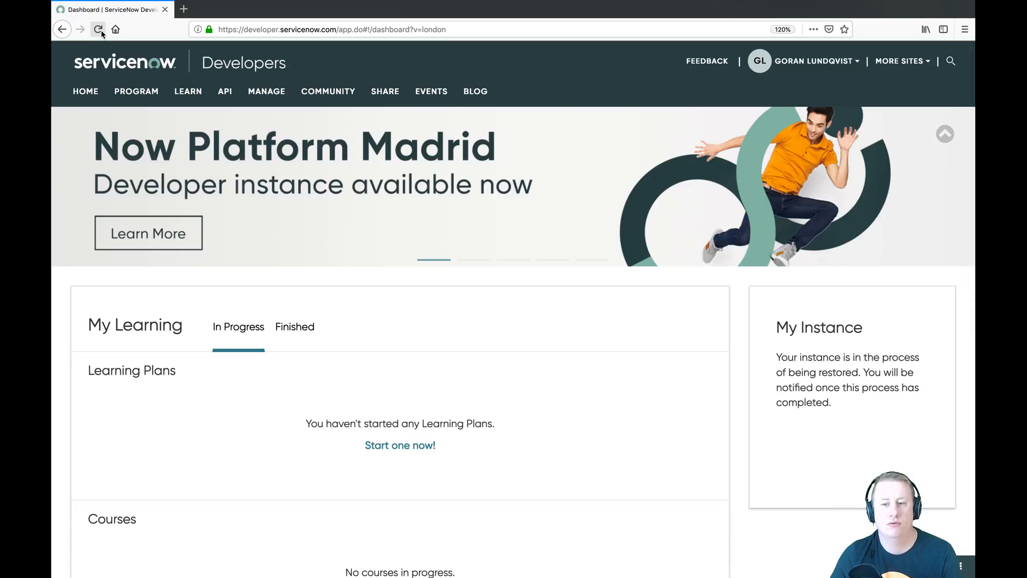
{"action": "left_click", "coordinate": [385, 91]}
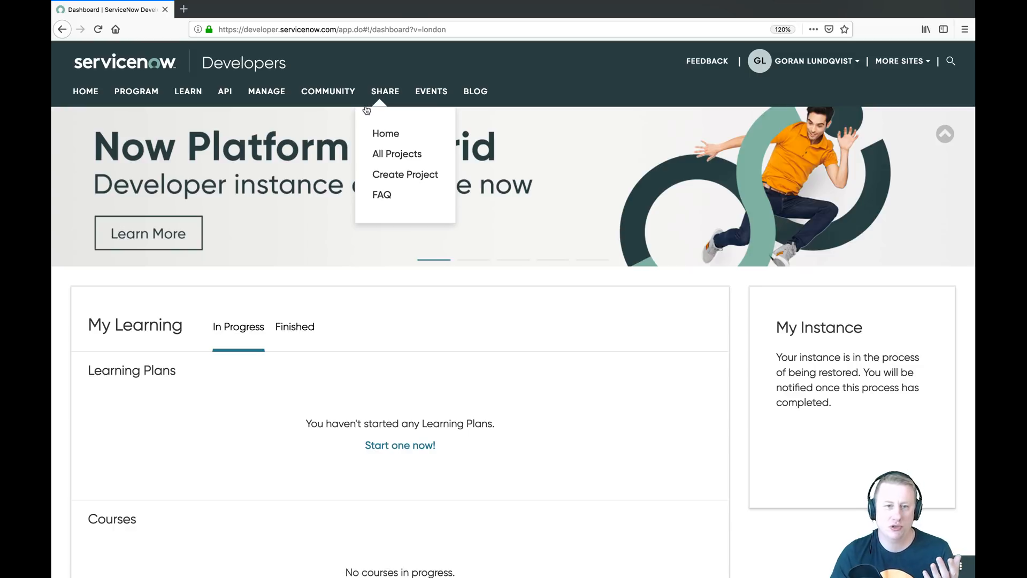